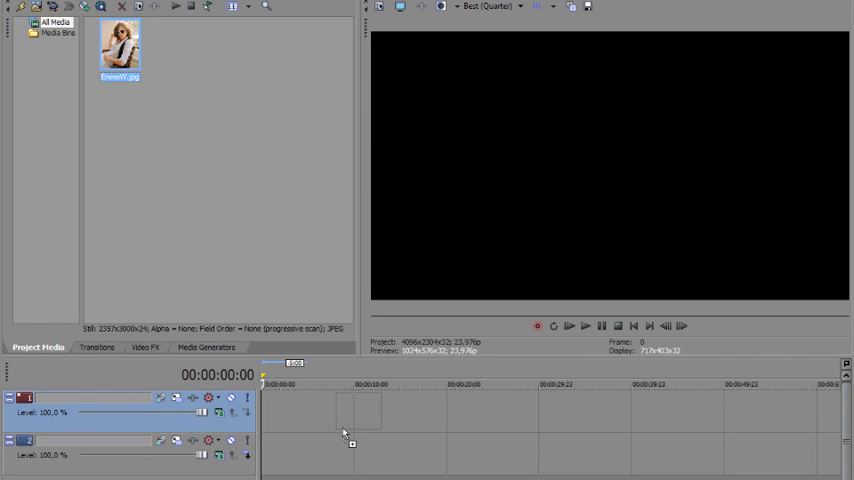
Step: Drag the portrait photo from Project Media onto the first video track
drag(118, 48, 290, 410)
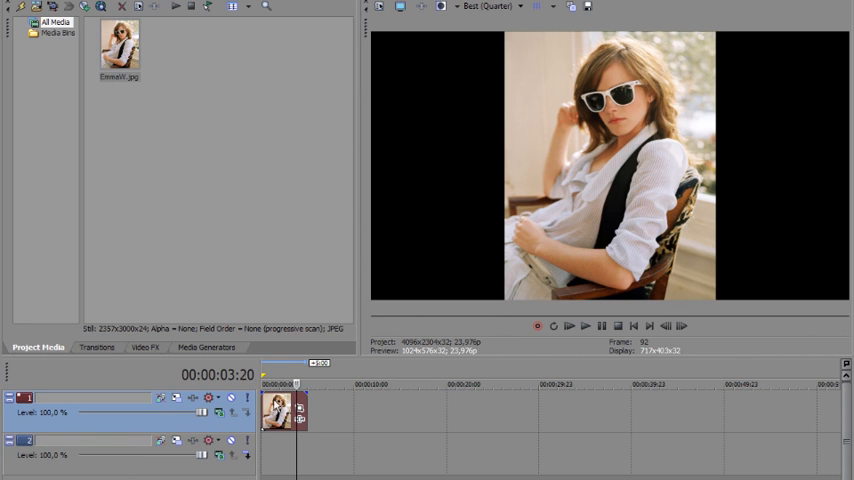
Step: Use Video Event Pan/Crop with a framing preset to shrink the frame to a face close-up
right_click(284, 410)
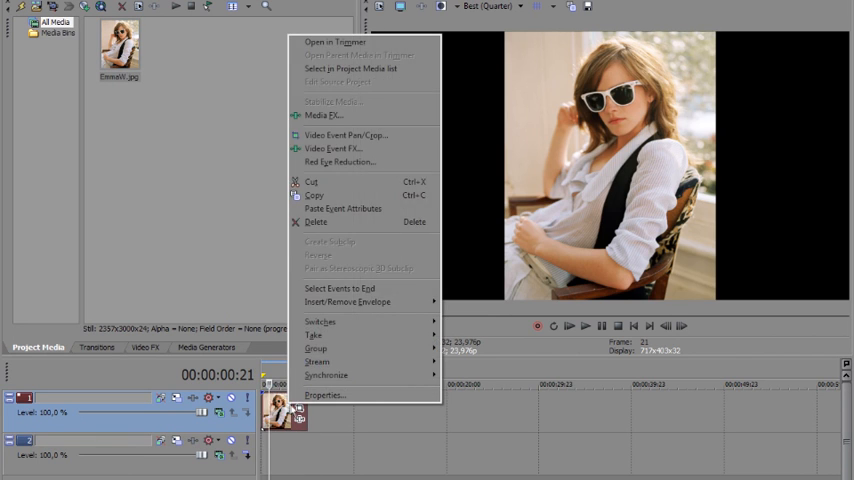
mouse_move(344, 136)
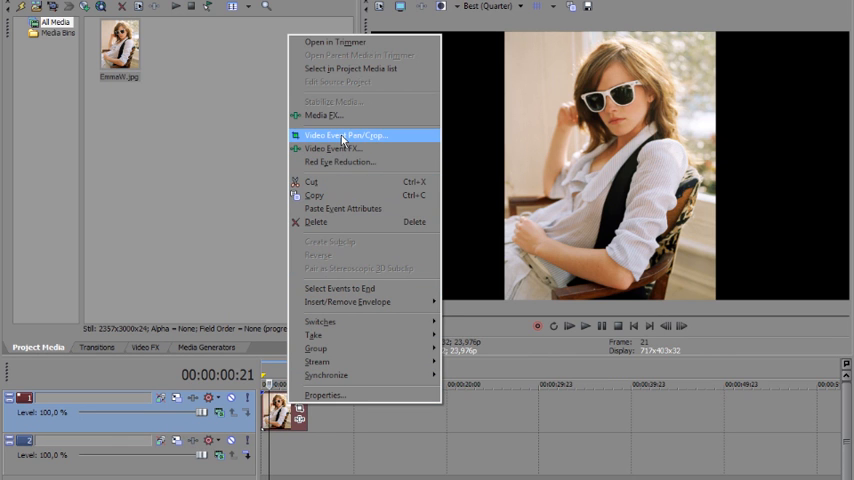
click(344, 136)
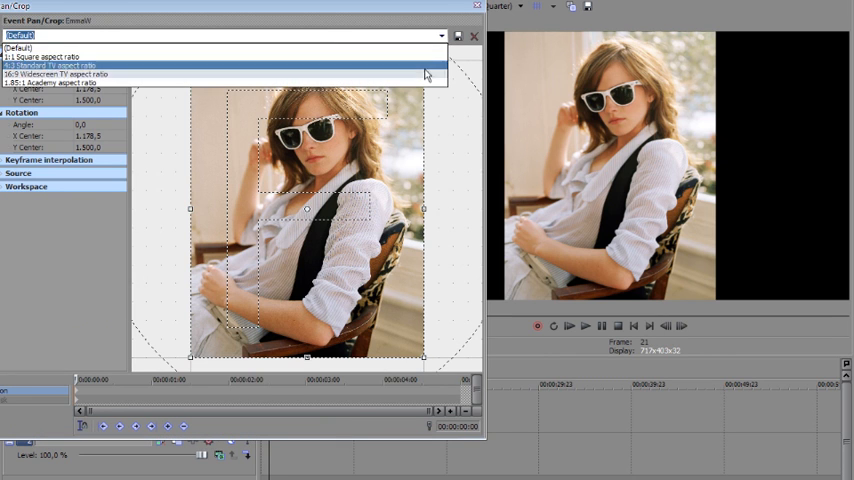
click(60, 66)
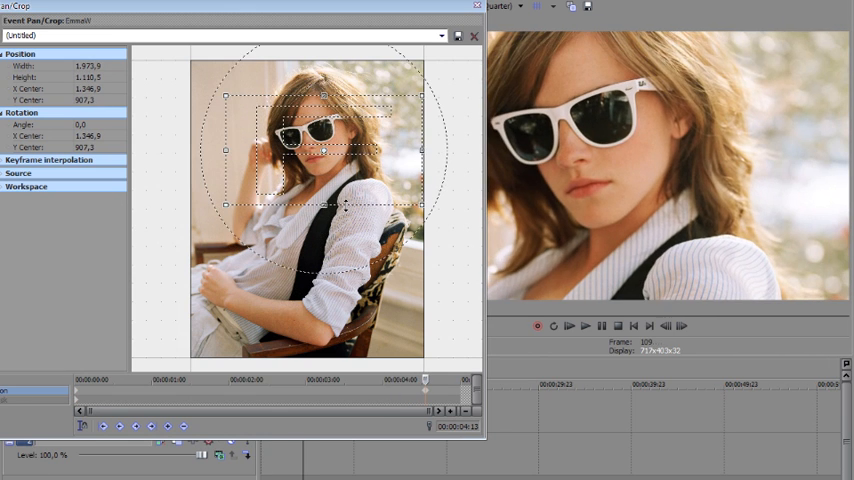
click(474, 36)
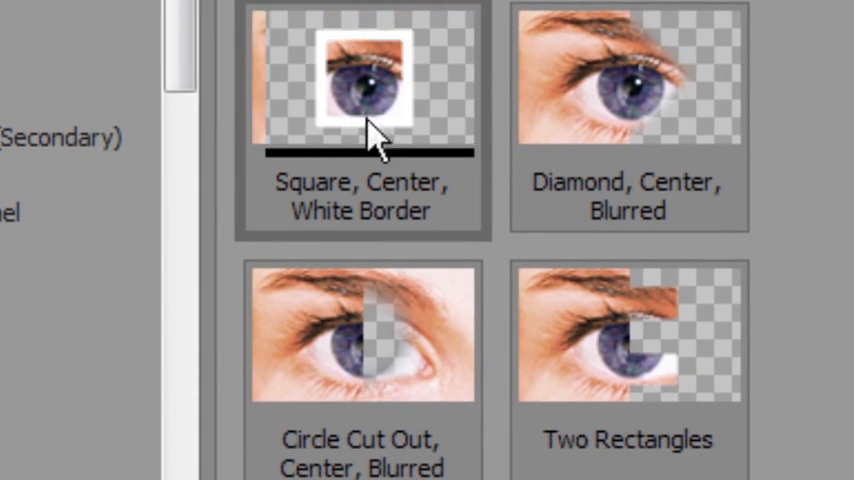
Step: Apply Cookie Cutter 'Square, Center, White Border', set Shape to Rectangle and resize the cut-out
click(362, 100)
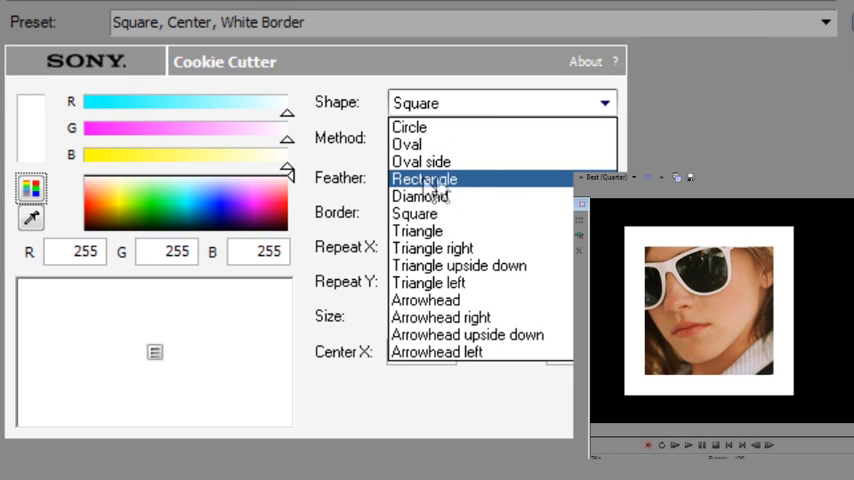
click(424, 180)
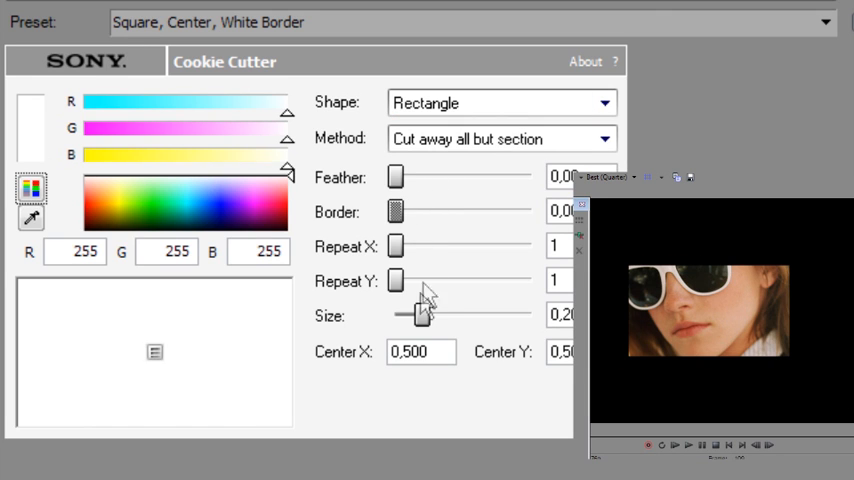
drag(408, 314, 436, 314)
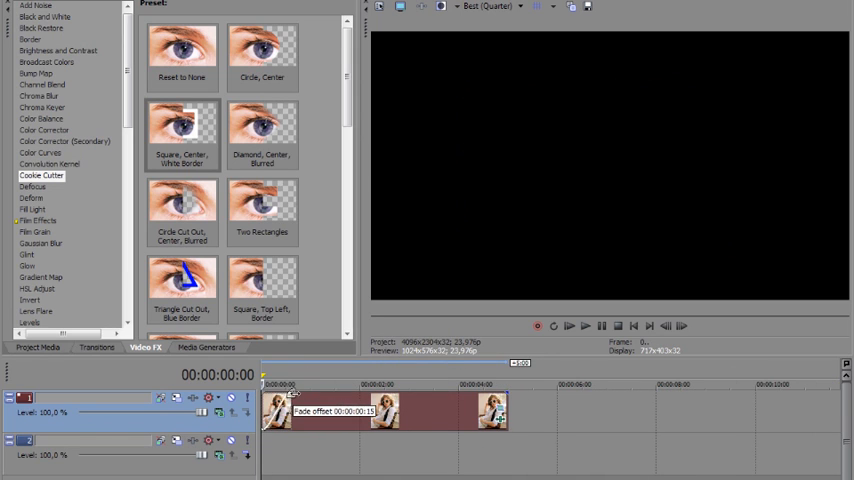
Step: Apply a transition preset from the Transitions list to the photo clip
click(278, 384)
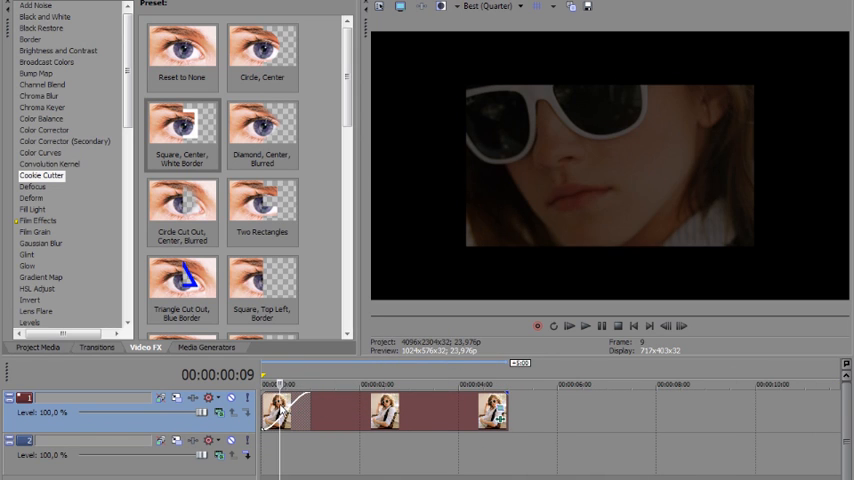
click(96, 348)
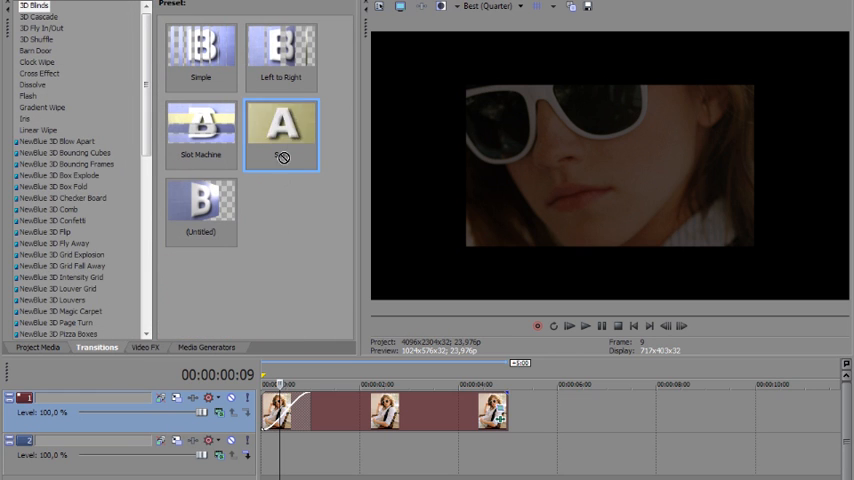
double_click(280, 136)
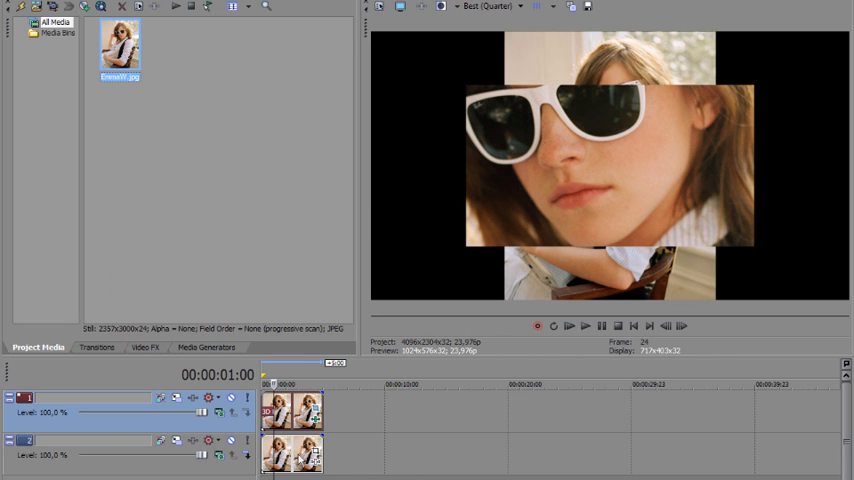
Step: Choose Video Event FX for the photo on the lower second track
right_click(290, 452)
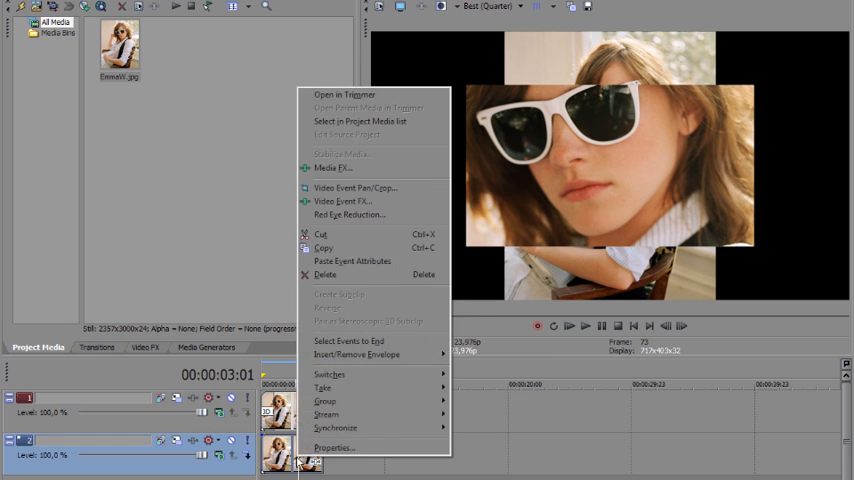
mouse_move(356, 188)
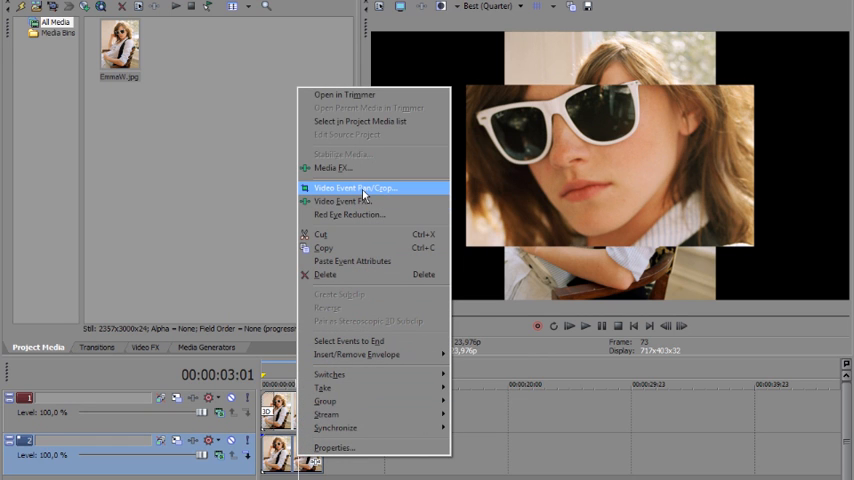
click(356, 188)
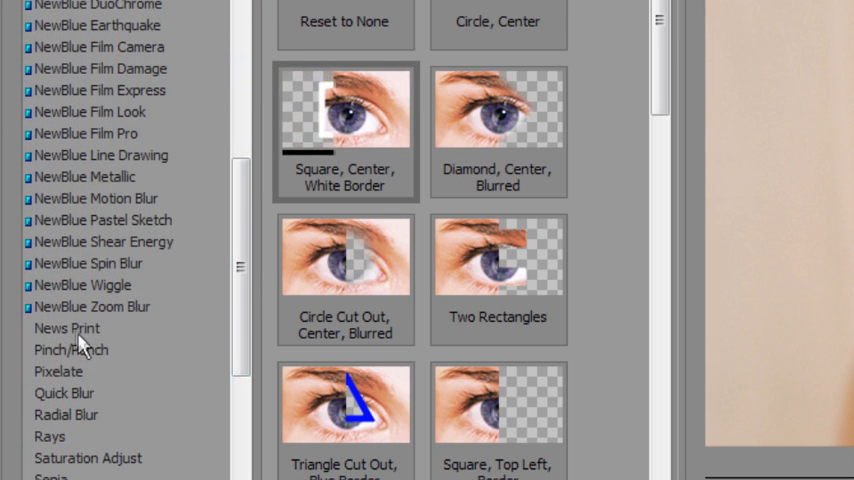
Step: Add the News Print effect with an increased Dot size to the lower photo
click(68, 328)
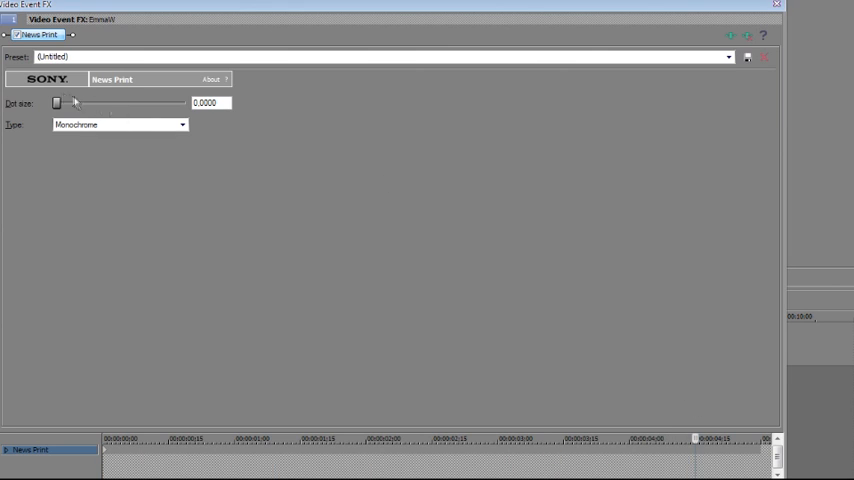
drag(58, 104, 178, 104)
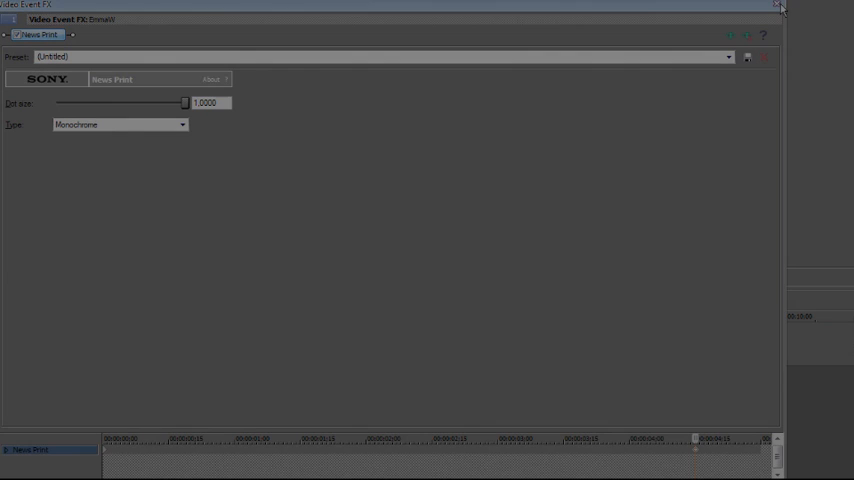
click(778, 4)
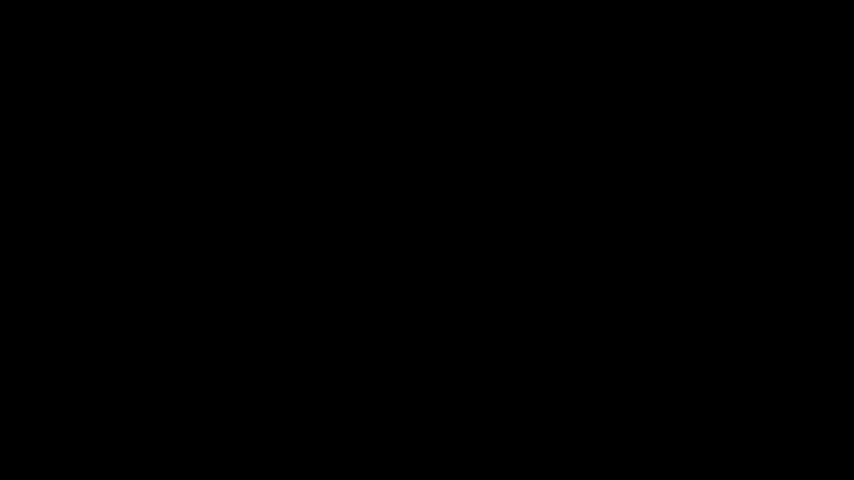